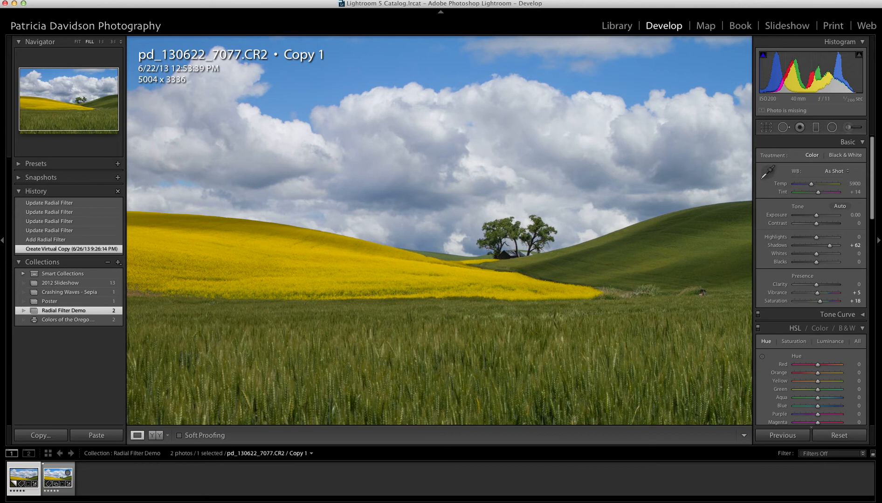
mouse_move(770, 496)
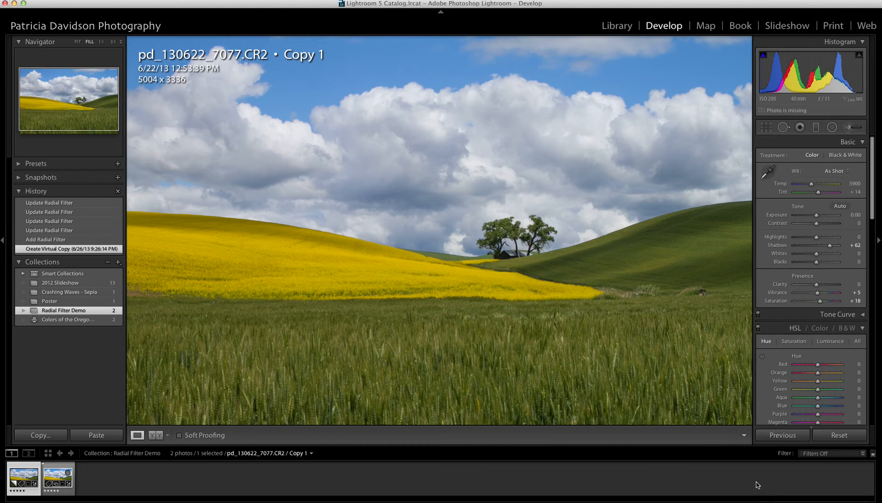
mouse_move(696, 299)
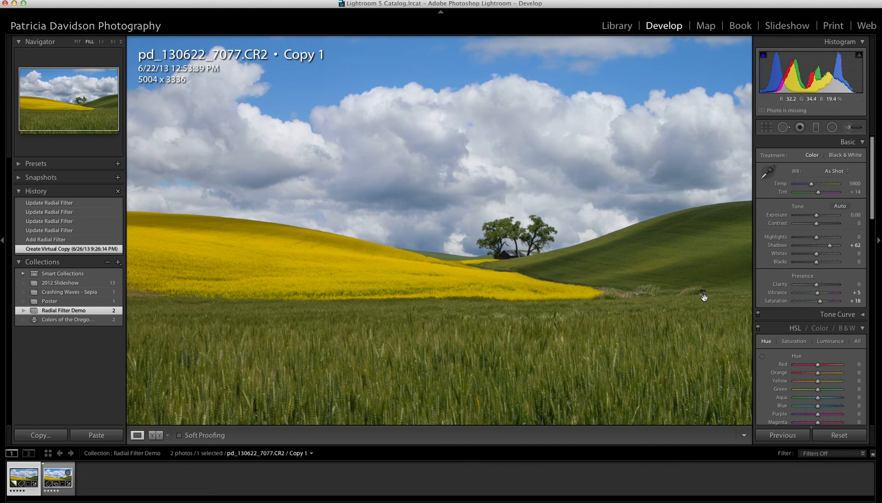
mouse_move(421, 327)
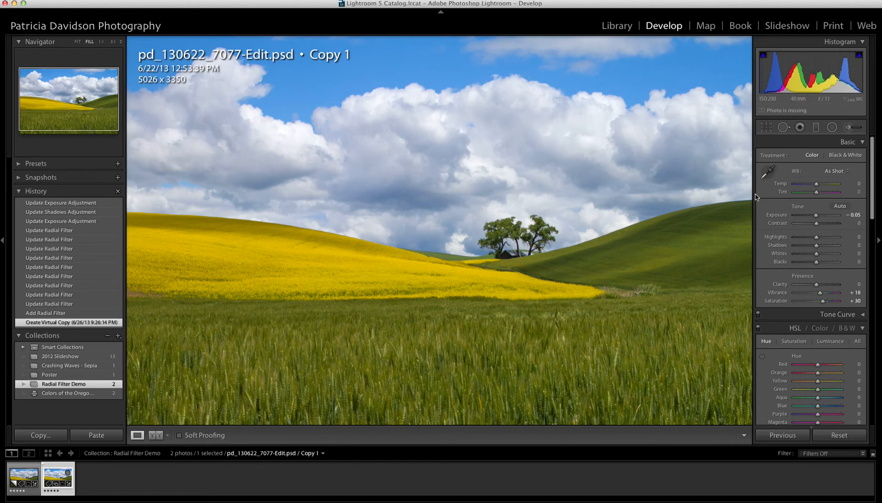
mouse_move(824, 209)
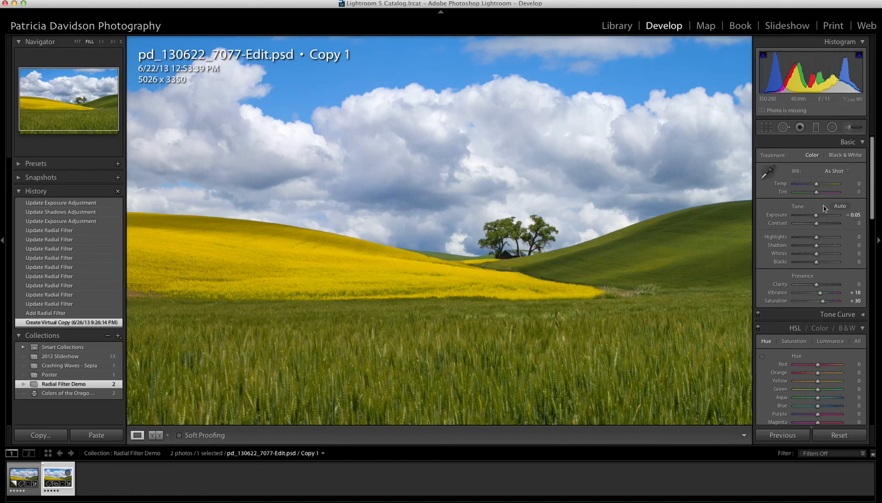
Step: Place a new radial filter centred on the tree and barn
left_click(832, 127)
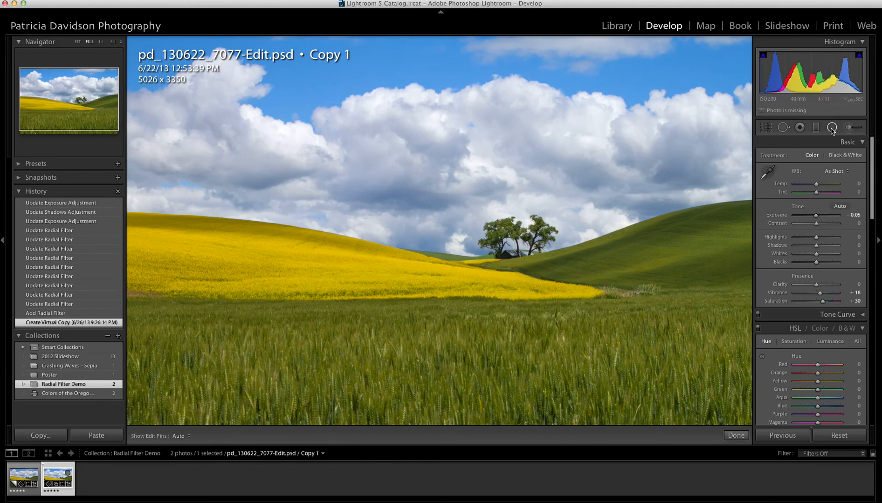
left_click(831, 127)
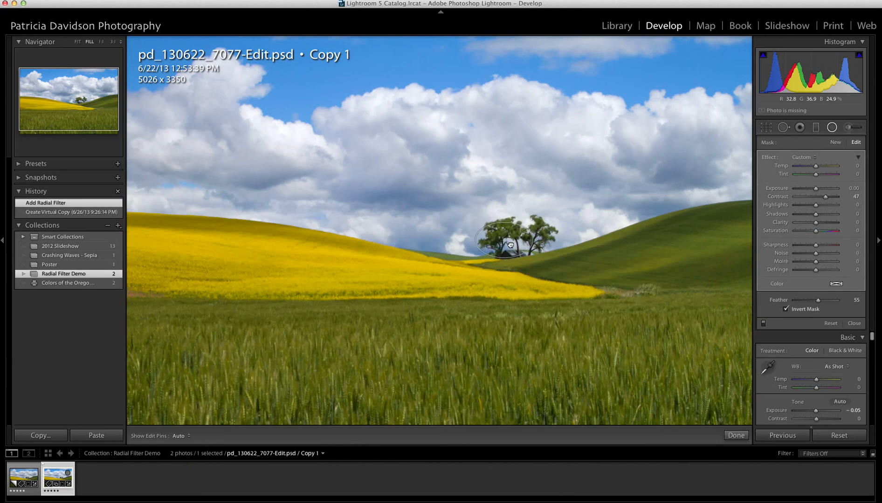
Step: Stretch the filter ellipse so it surrounds both the trees and the barn
left_click_drag(509, 243, 503, 238)
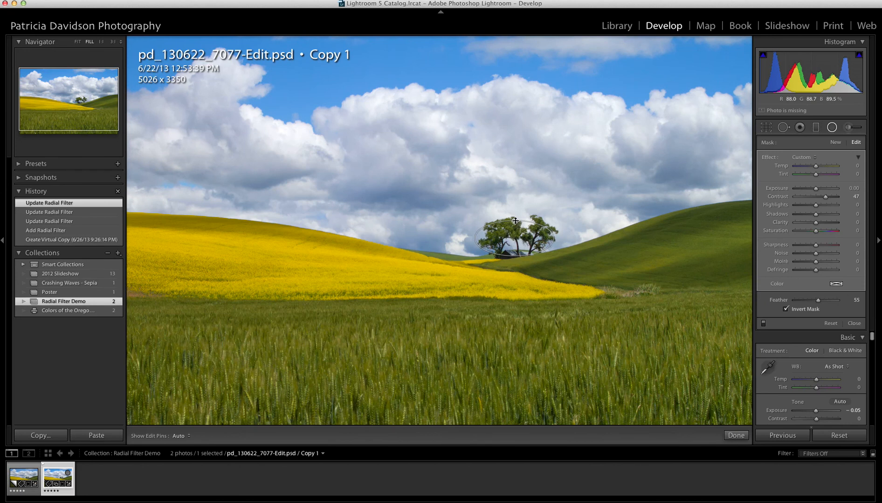
left_click_drag(515, 221, 515, 233)
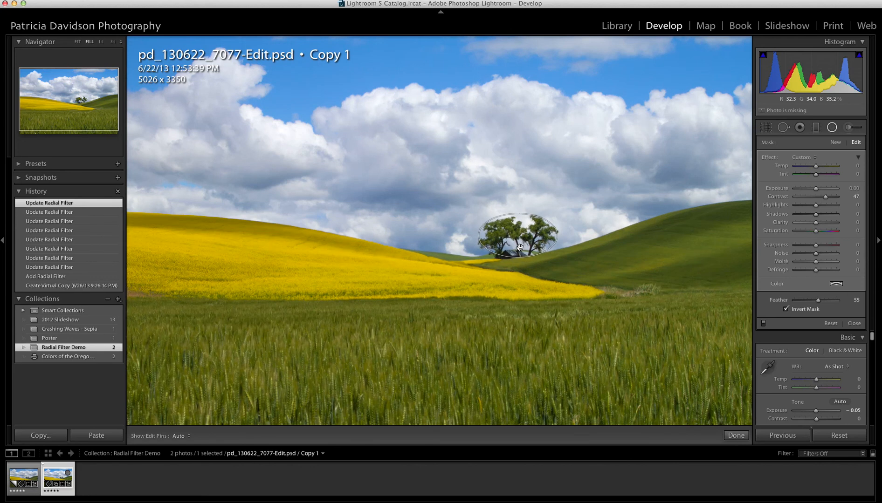
left_click(516, 247)
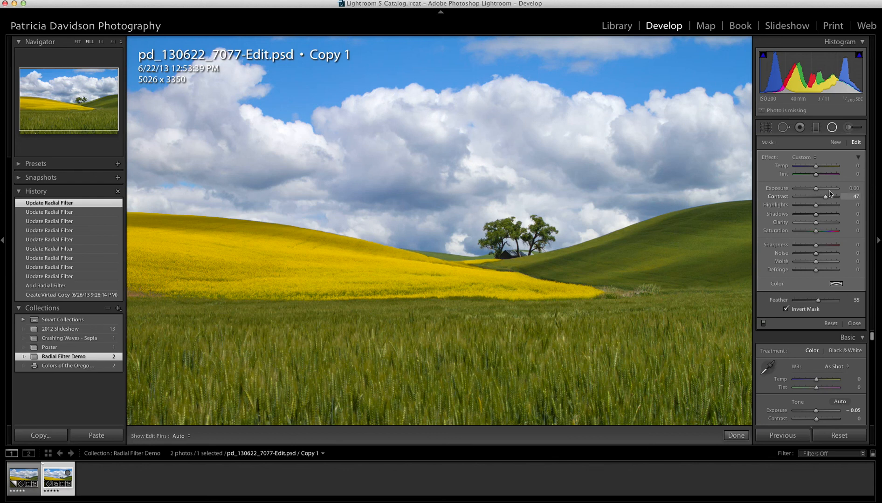
mouse_move(817, 192)
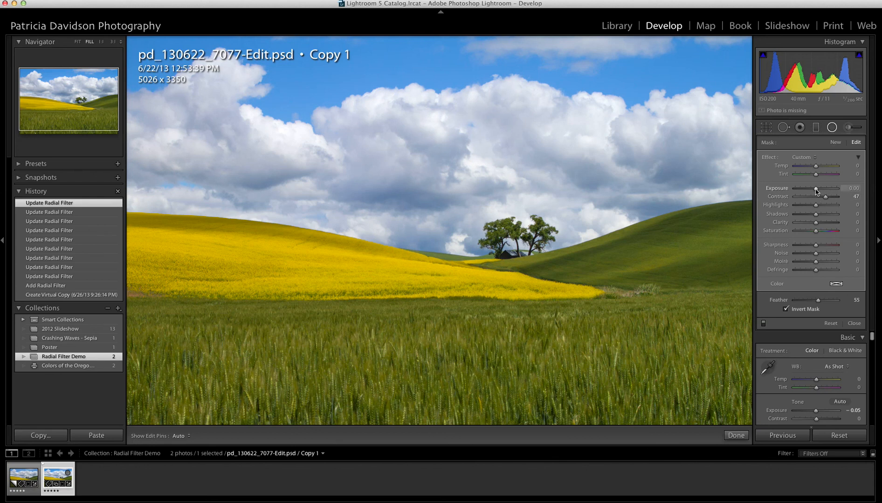
Step: Set the radial filter's exposure to 0.27 and shadows to 11 to brighten the area
left_click_drag(817, 189, 821, 190)
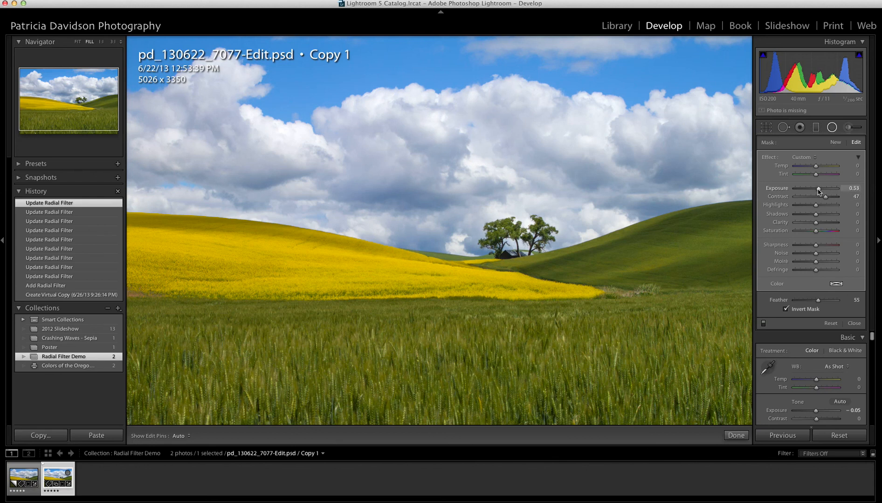
left_click_drag(830, 189, 816, 188)
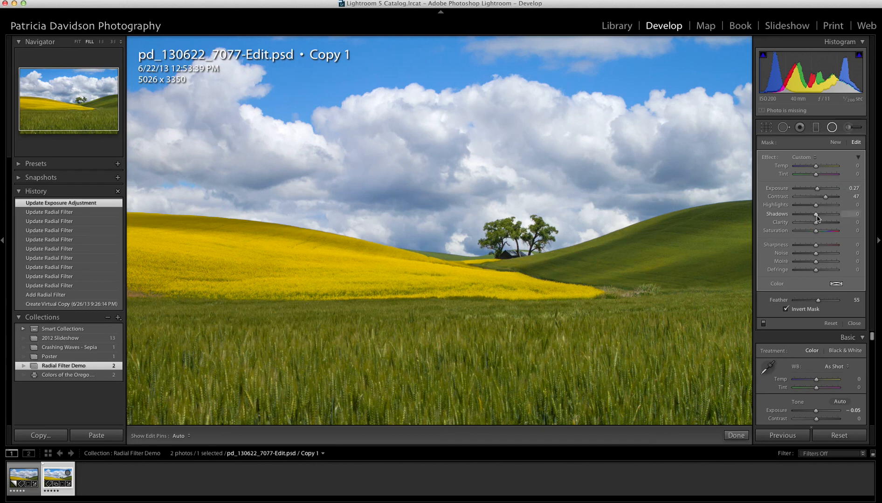
left_click_drag(817, 213, 824, 213)
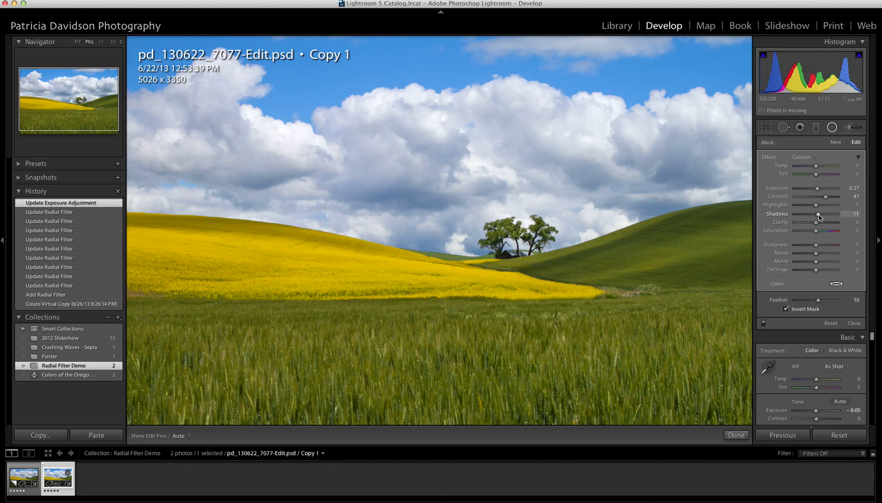
left_click_drag(822, 215, 824, 214)
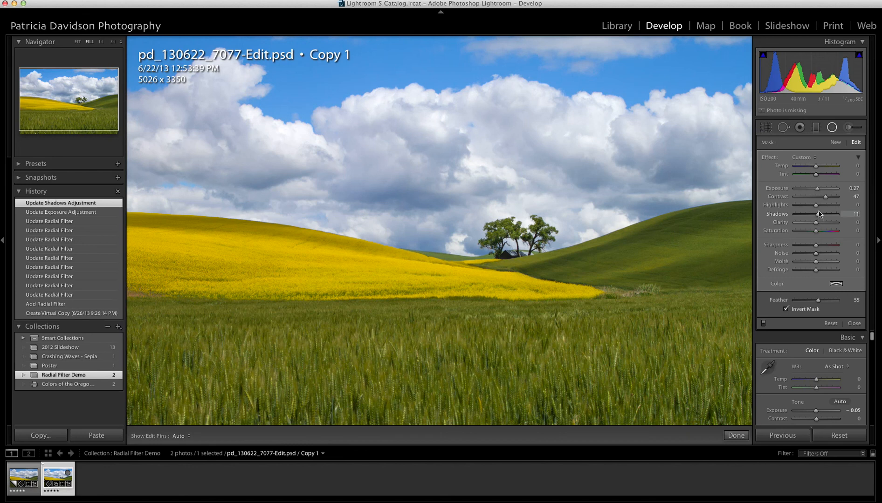